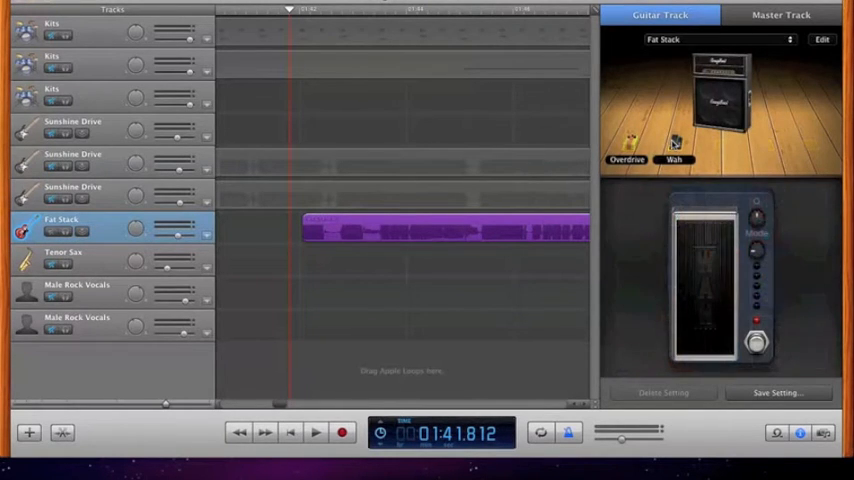
mouse_move(250, 210)
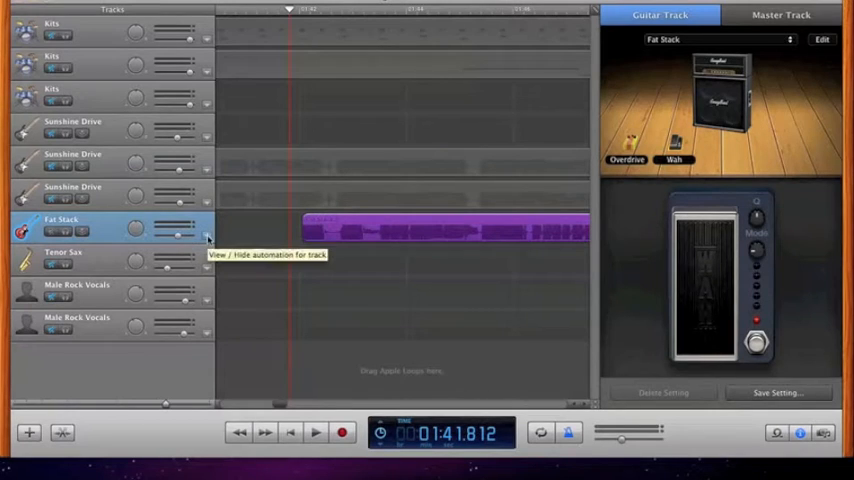
Reveal Fat Stack's automation lane and bring up the Add Automation dialog.
click(208, 238)
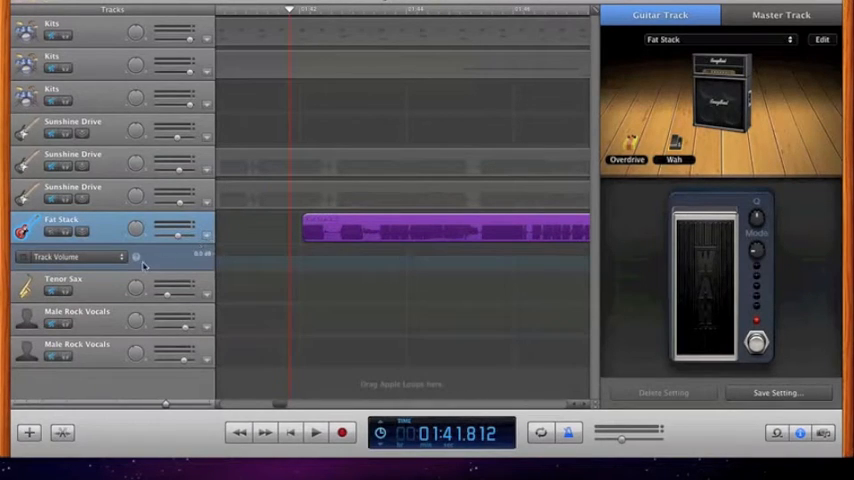
click(64, 256)
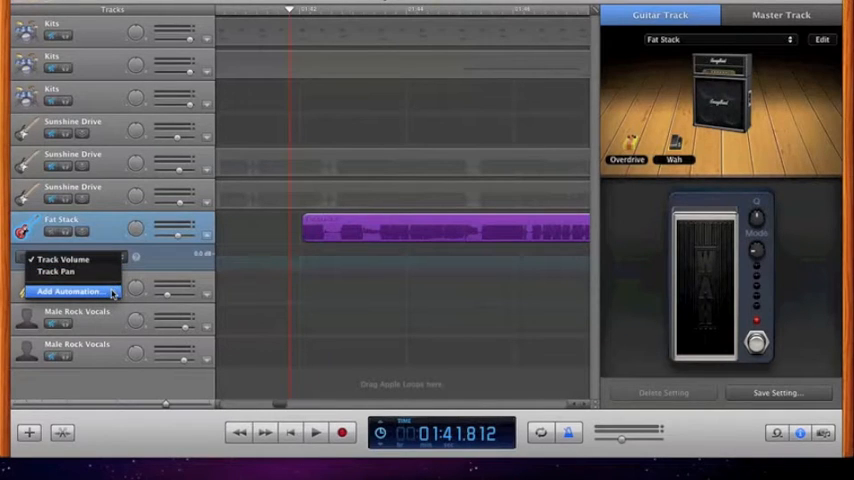
click(70, 292)
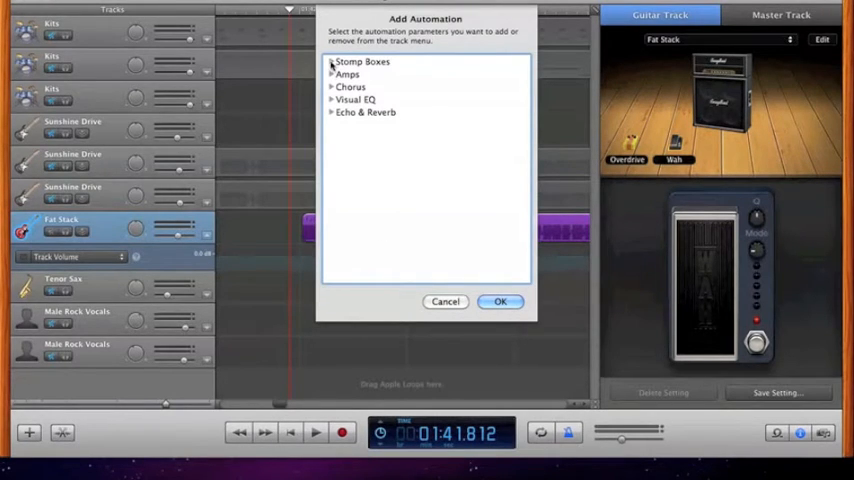
Enable automation for Modern Wah Pedal Position under Stomp Boxes and confirm with OK.
click(332, 60)
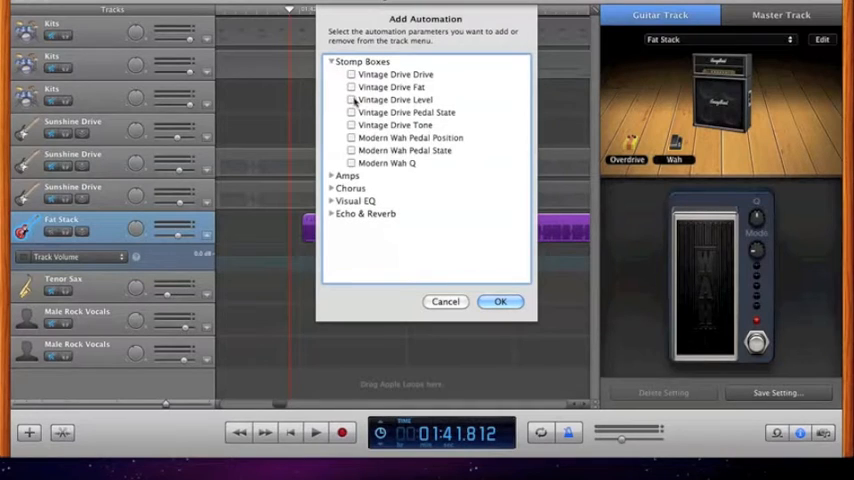
mouse_move(418, 144)
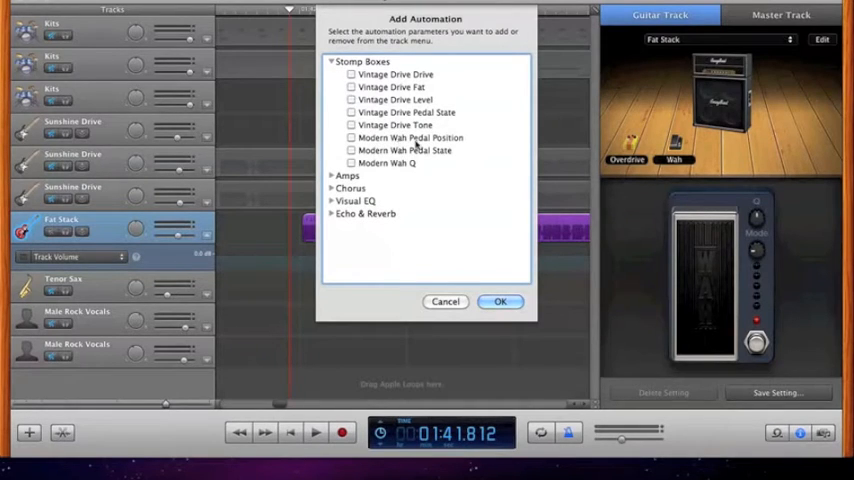
click(410, 136)
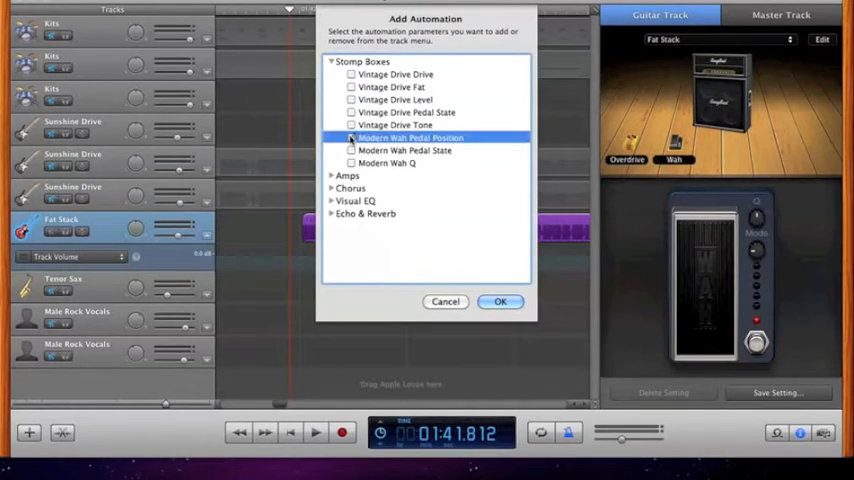
click(500, 300)
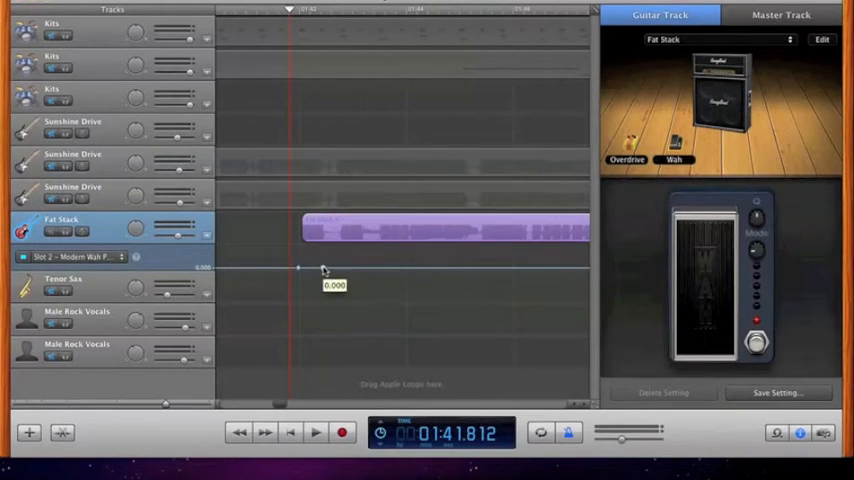
Draw alternating high and low control points so the wah curve zigzags across the region.
drag(300, 268, 332, 268)
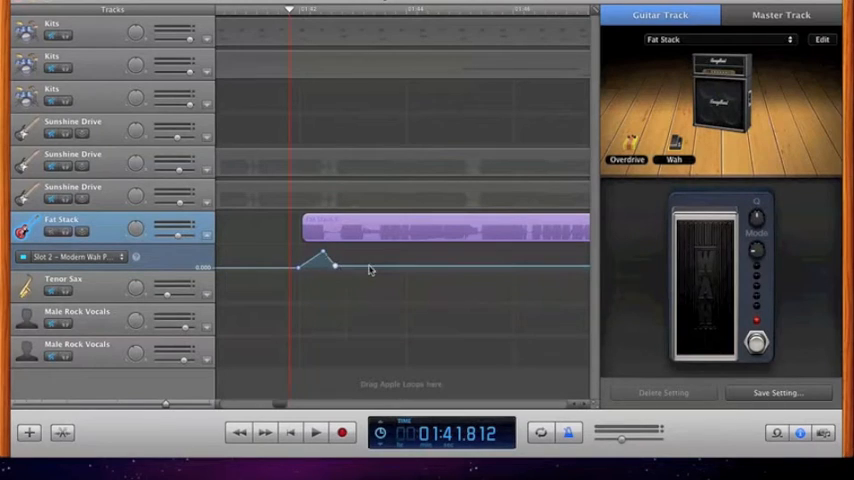
drag(332, 268, 370, 248)
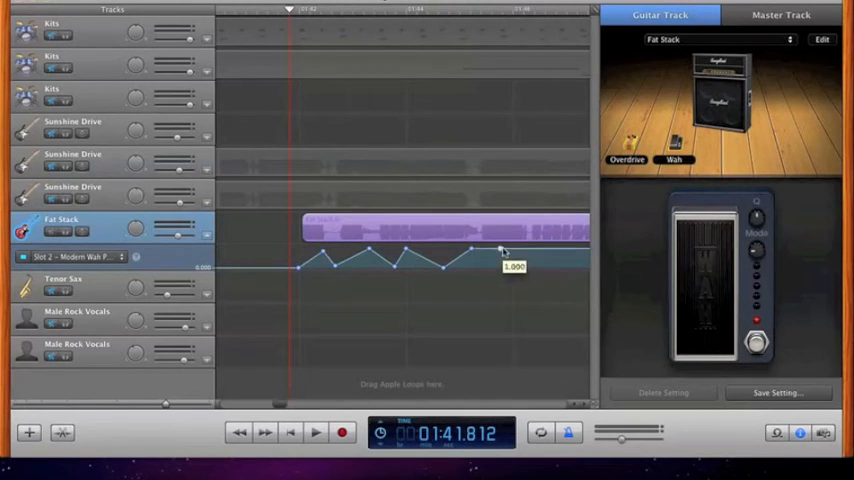
drag(500, 250, 530, 268)
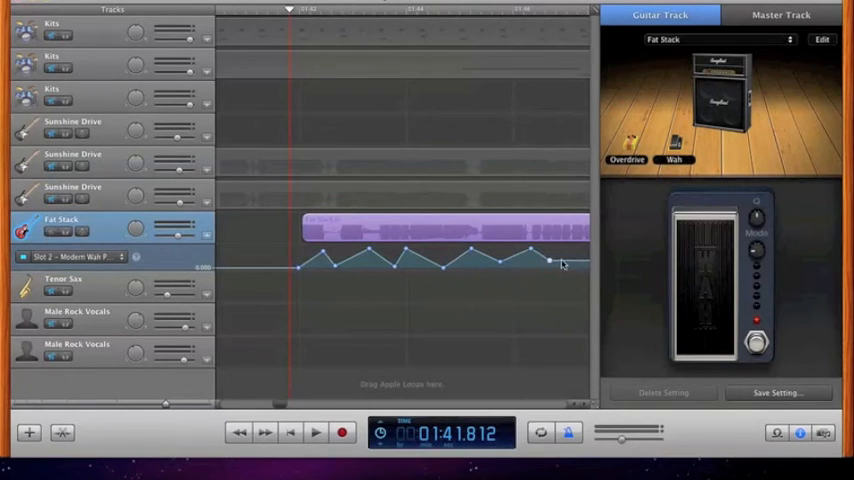
drag(550, 262, 576, 250)
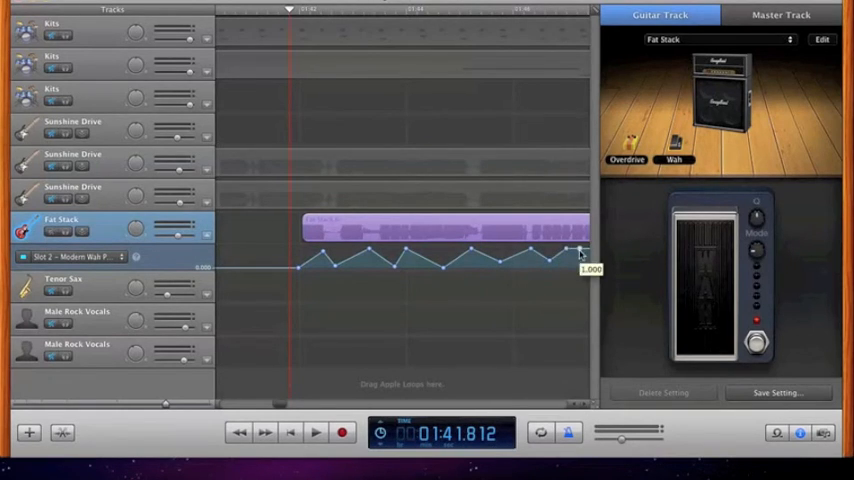